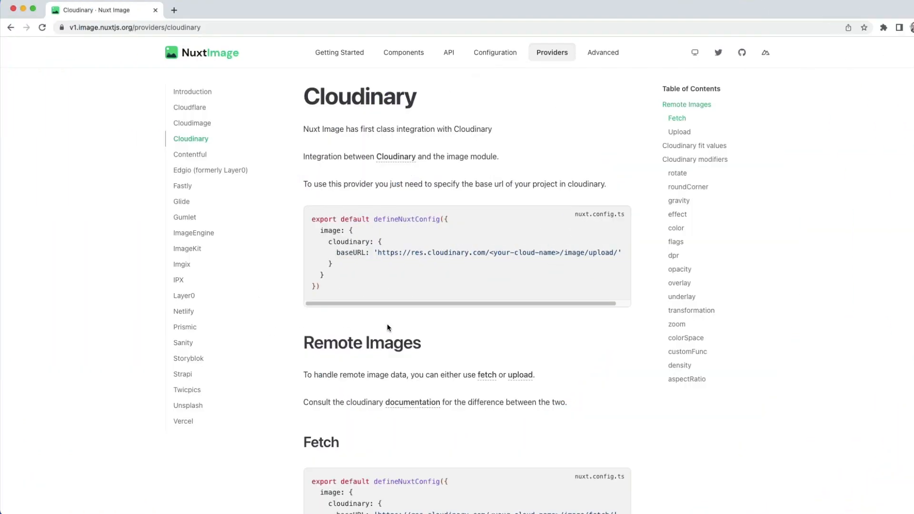
mouse_move(549, 157)
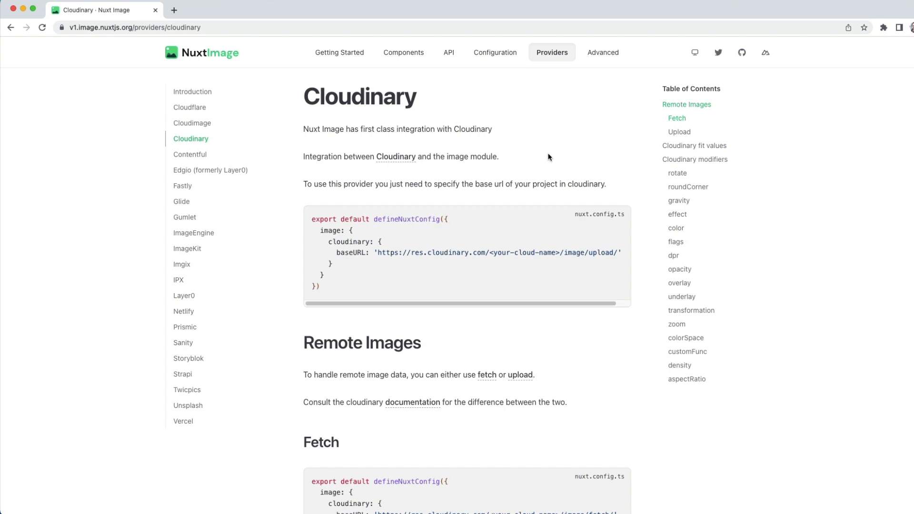
- Read the providers introduction definition sentence, then move to the Getting Started installation guide
left_click(192, 92)
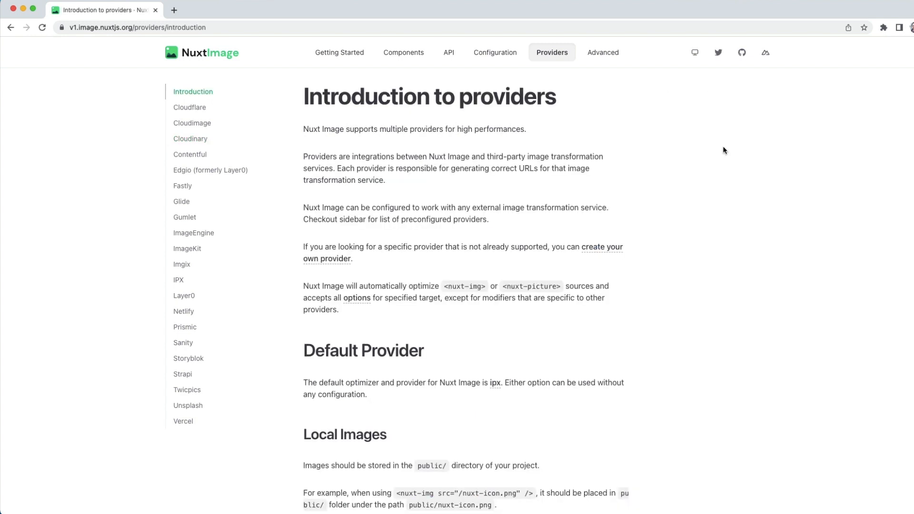
mouse_move(317, 157)
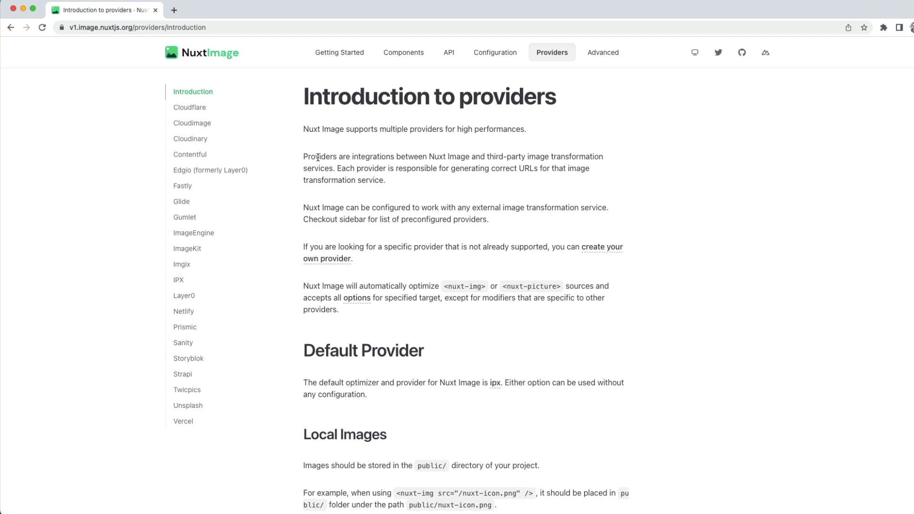
left_click_drag(318, 157, 330, 168)
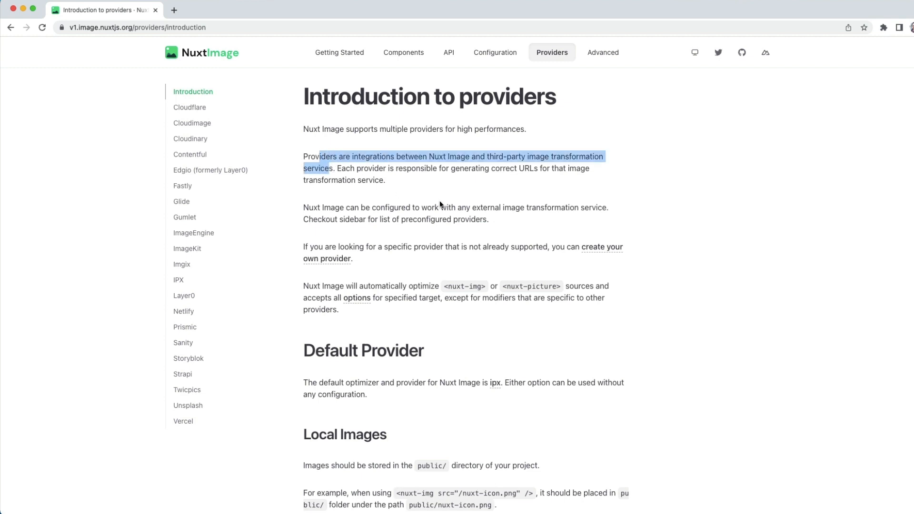
left_click(440, 205)
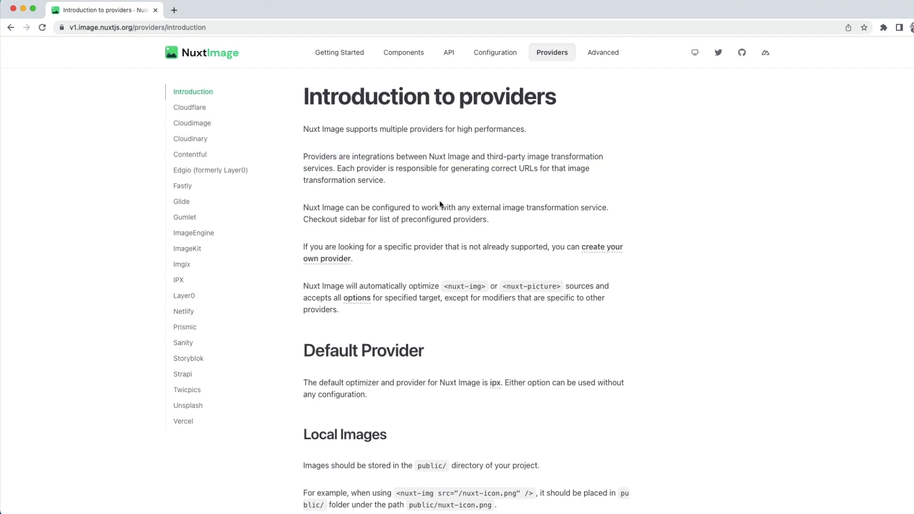
mouse_move(197, 135)
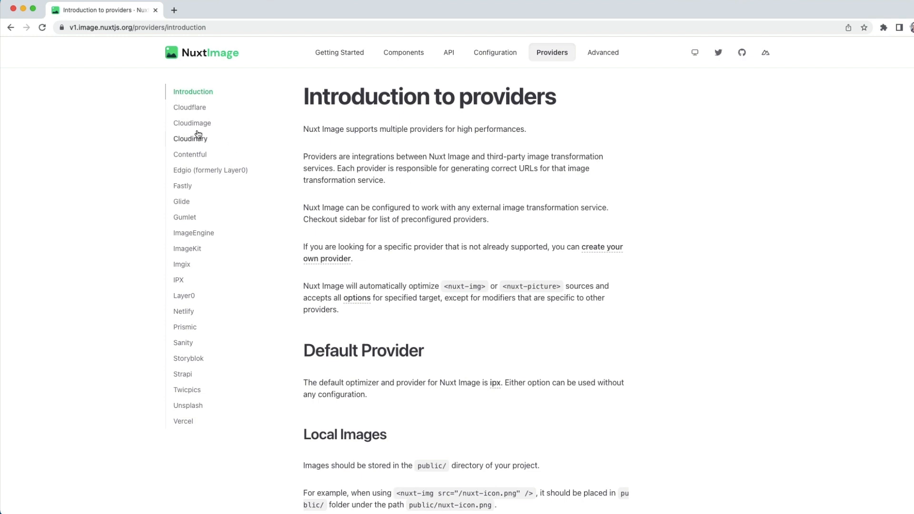
left_click(339, 51)
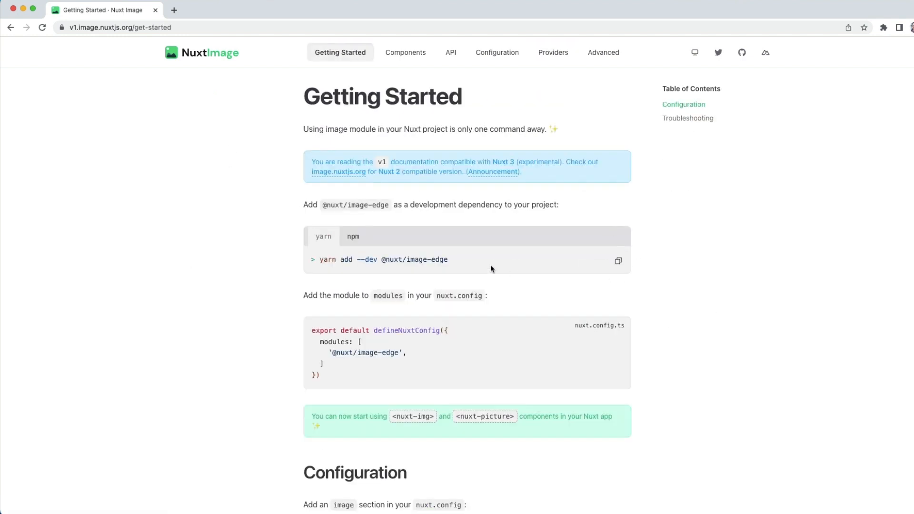
left_click(352, 236)
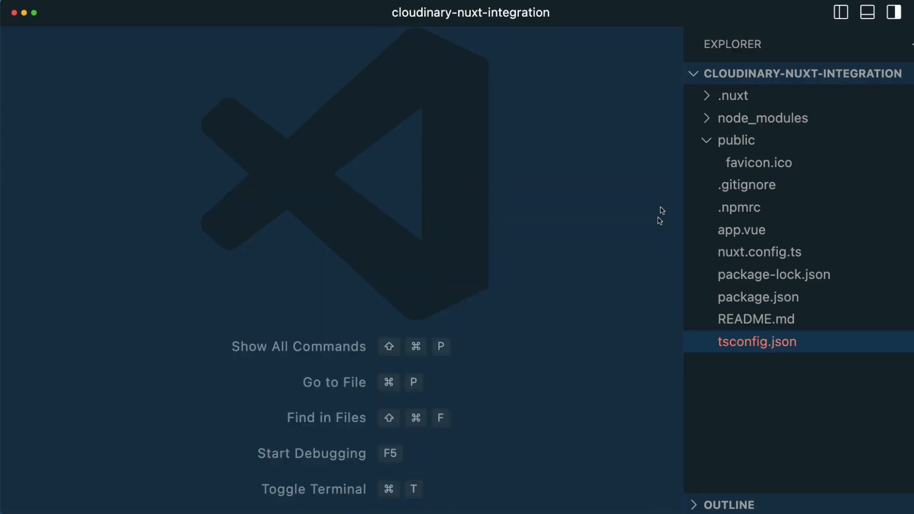
mouse_move(758, 251)
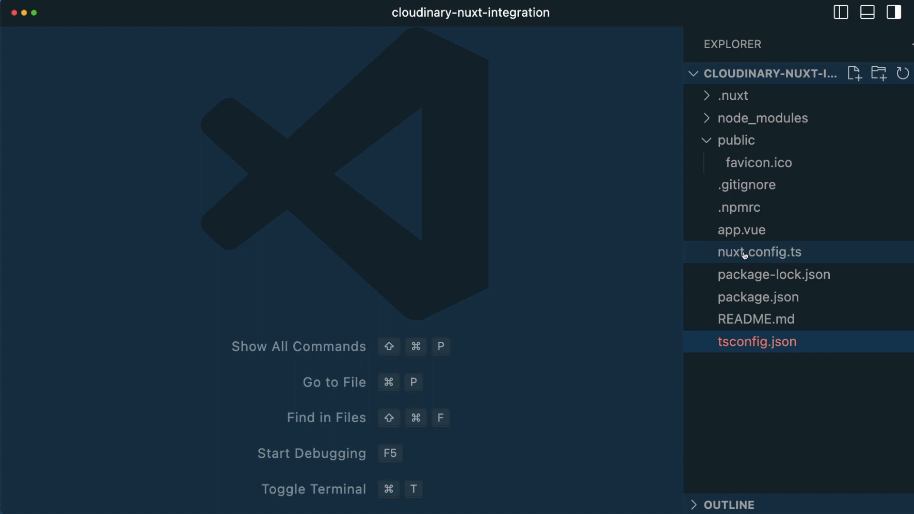
left_click(759, 252)
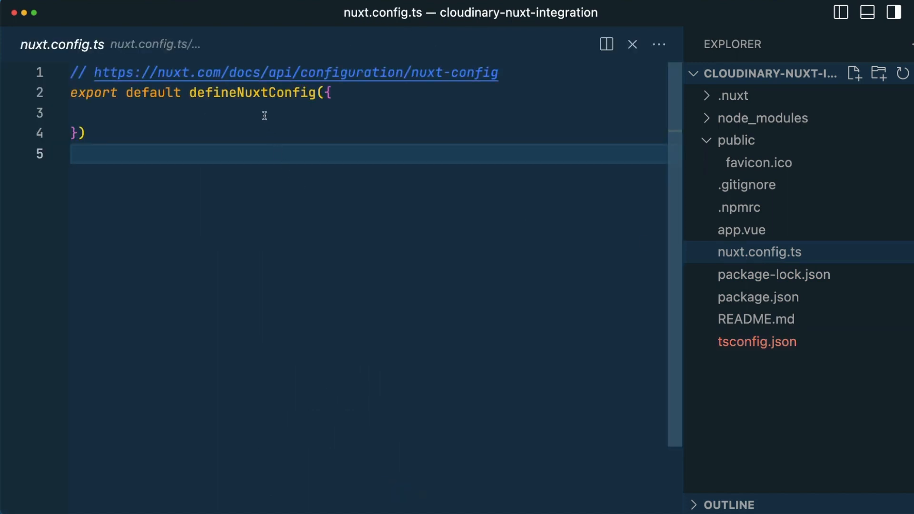
left_click(264, 113)
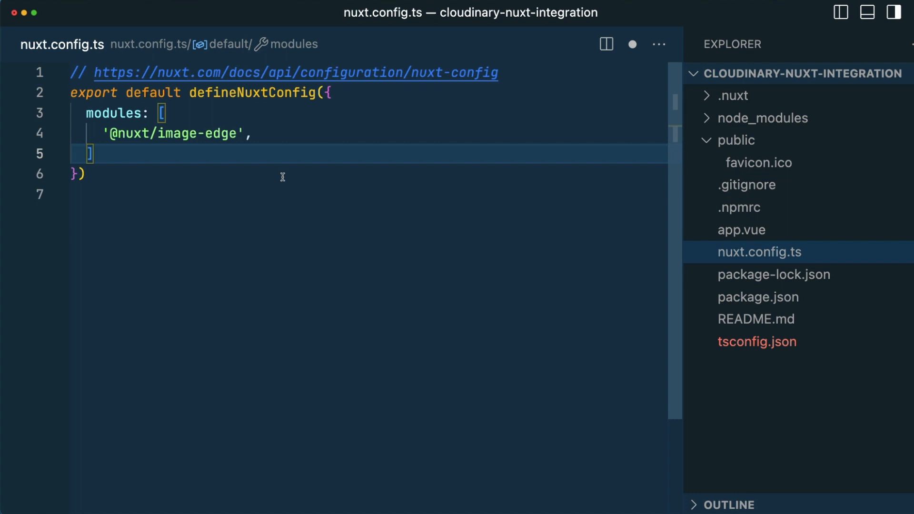
type("image")
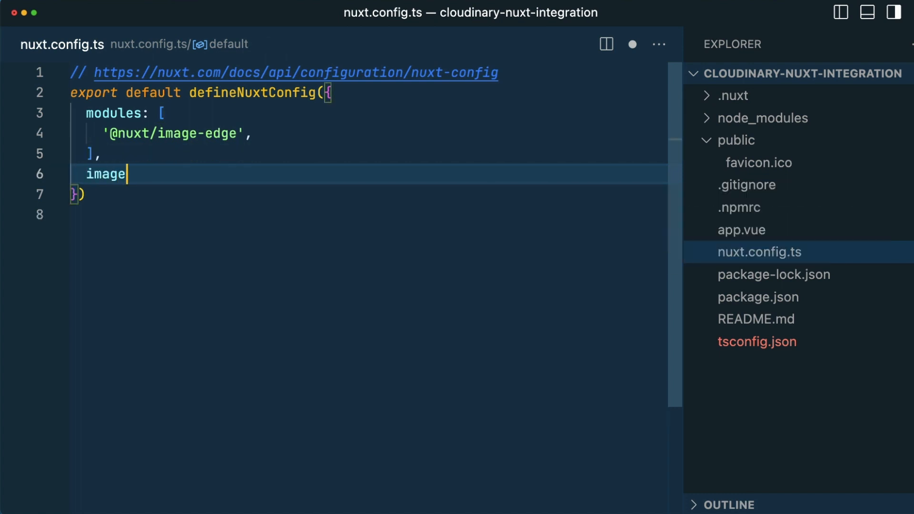
type(": {")
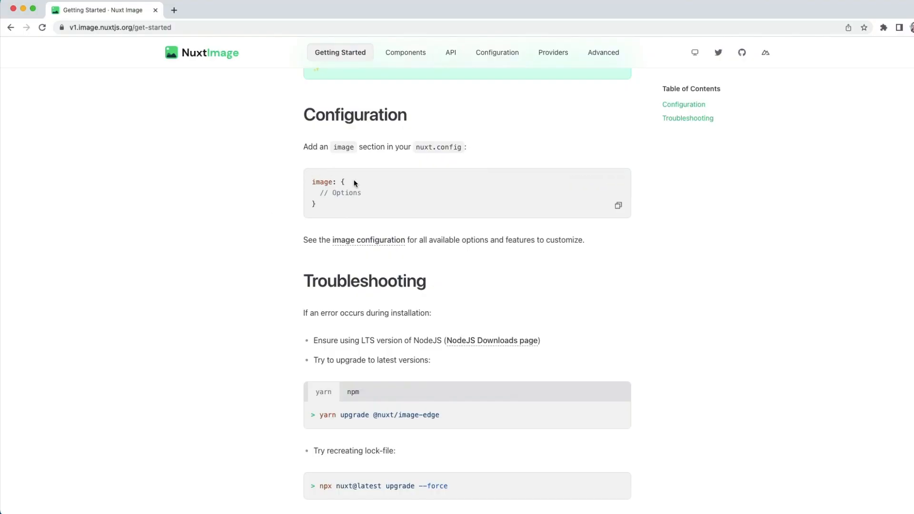
mouse_move(317, 191)
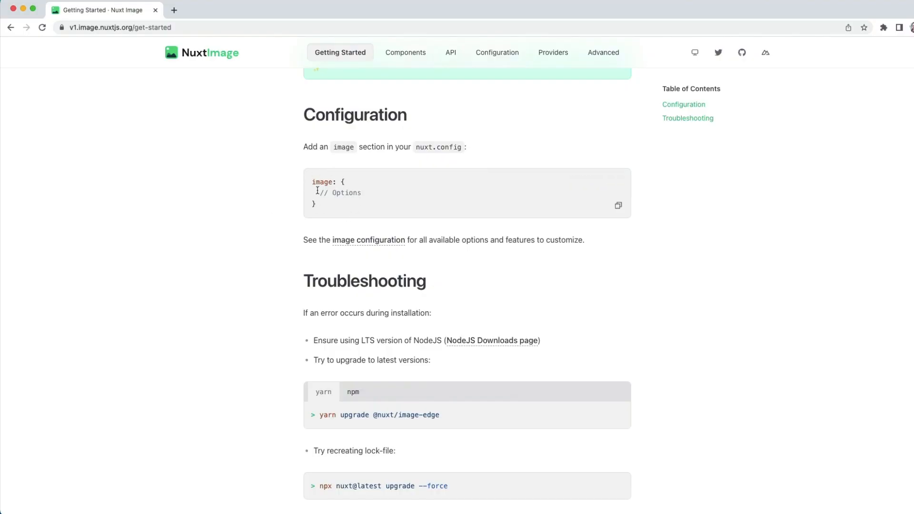
- Return to the Providers docs and open the Cloudinary provider instructions
left_click(551, 52)
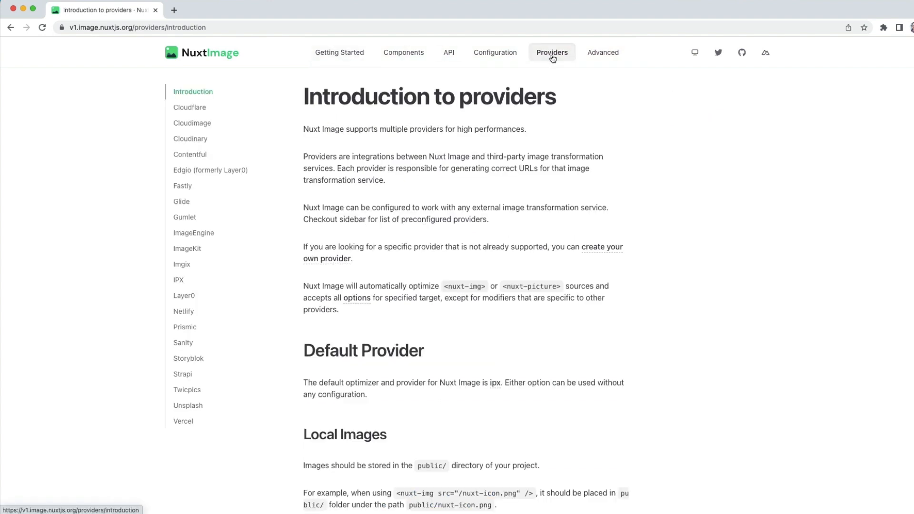
left_click(190, 139)
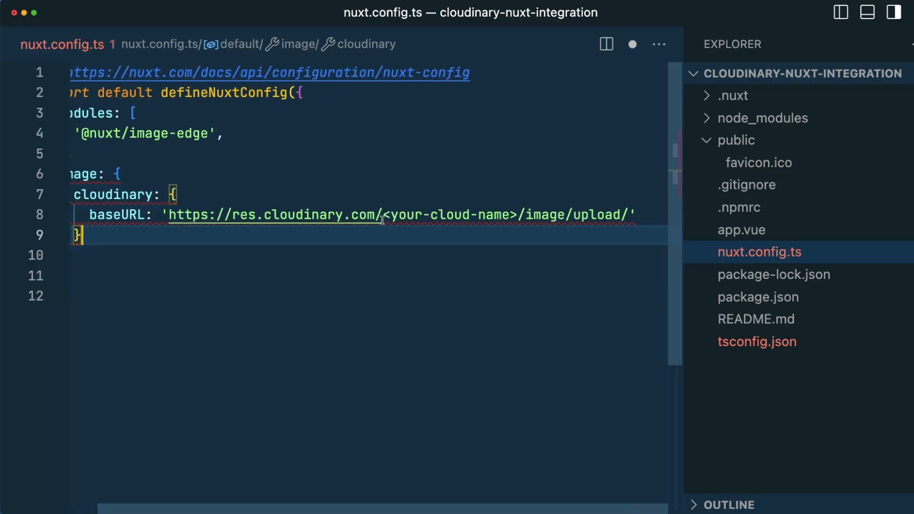
- Replace the <your-cloud-name> placeholder in the Cloudinary baseURL with kc-cloud and save
double_click(448, 214)
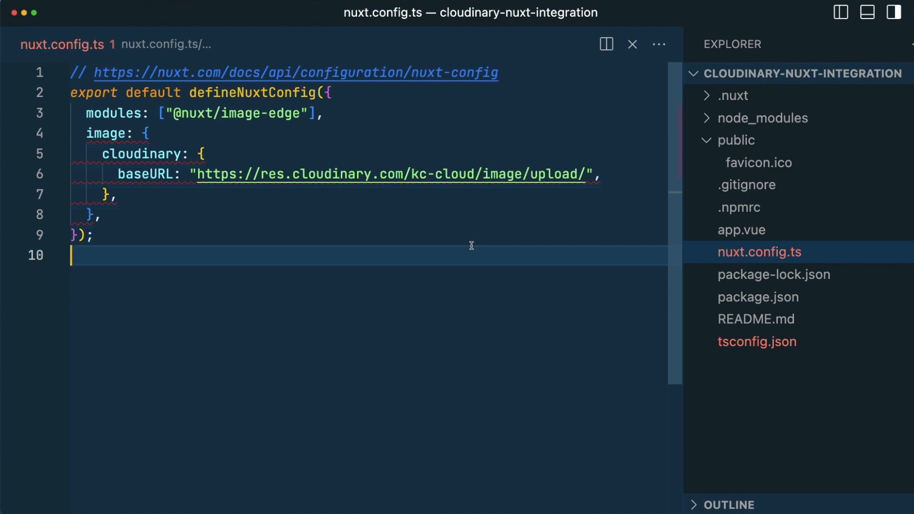
mouse_move(539, 227)
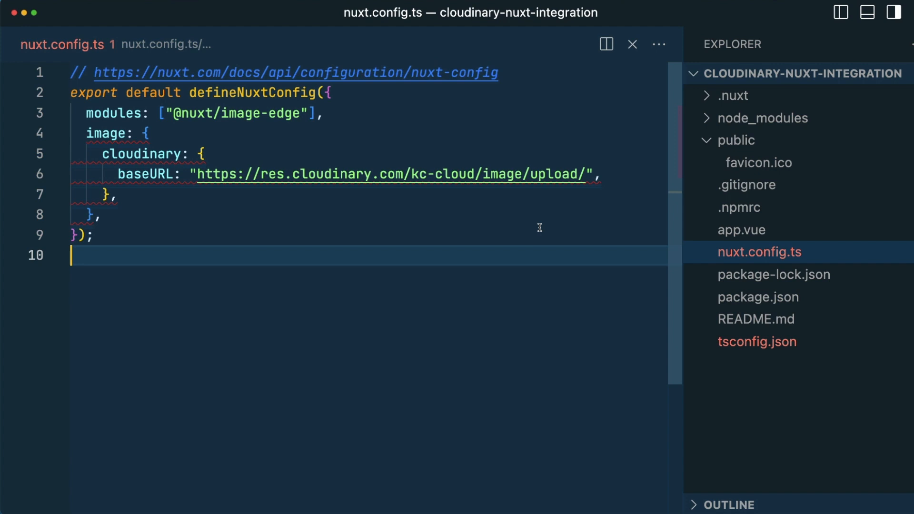
left_click(741, 230)
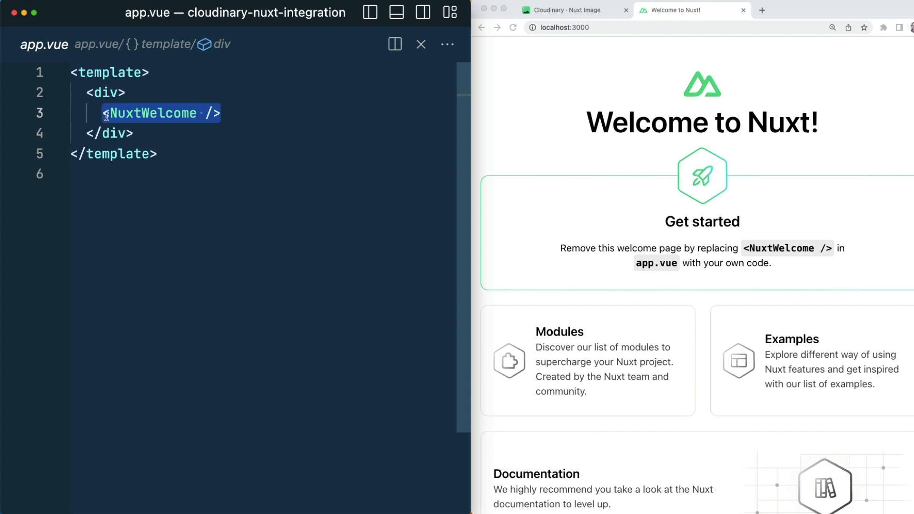
- Write <nuxt-img provider="cloudinary" src="" /> in place of NuxtWelcome in app.vue
type("<nuxt-img")
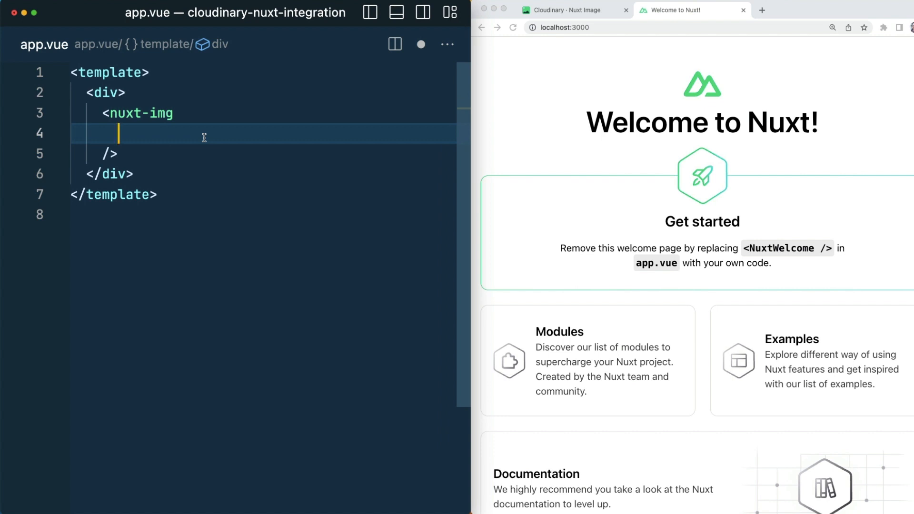
type("provider=\"\"c")
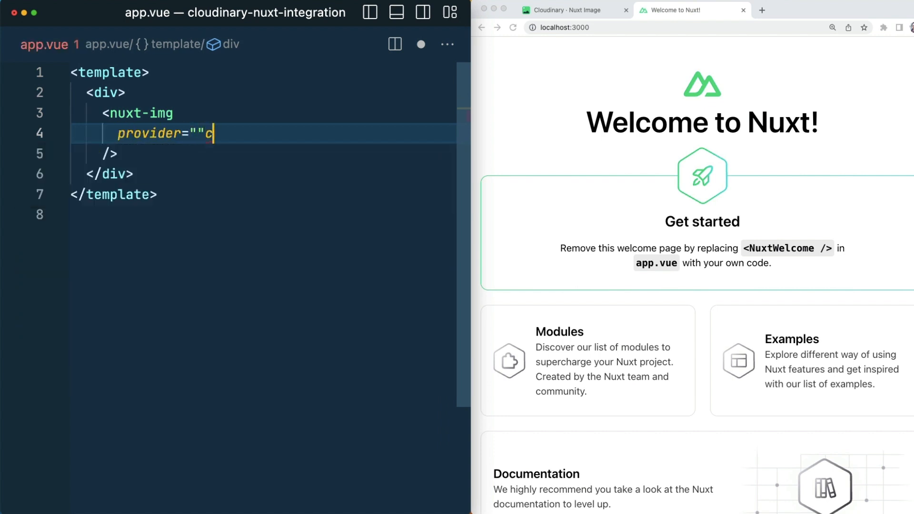
type("loudinary")
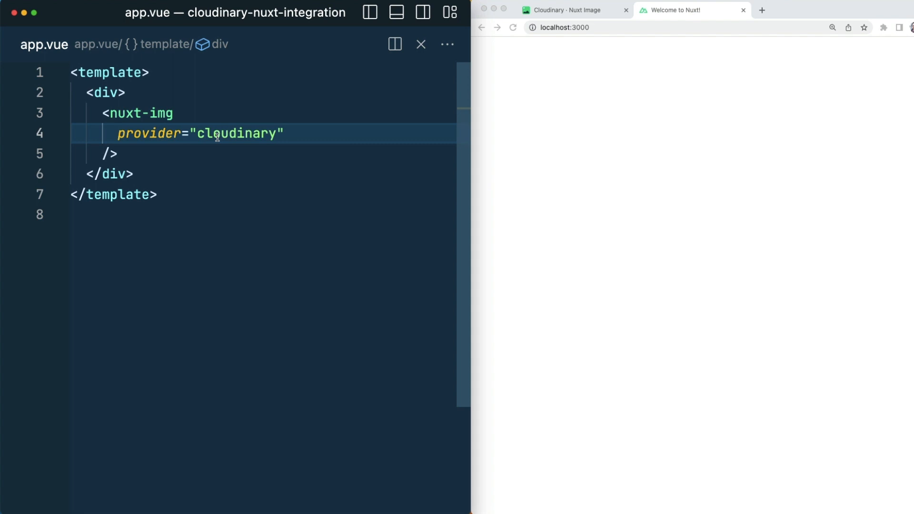
mouse_move(308, 121)
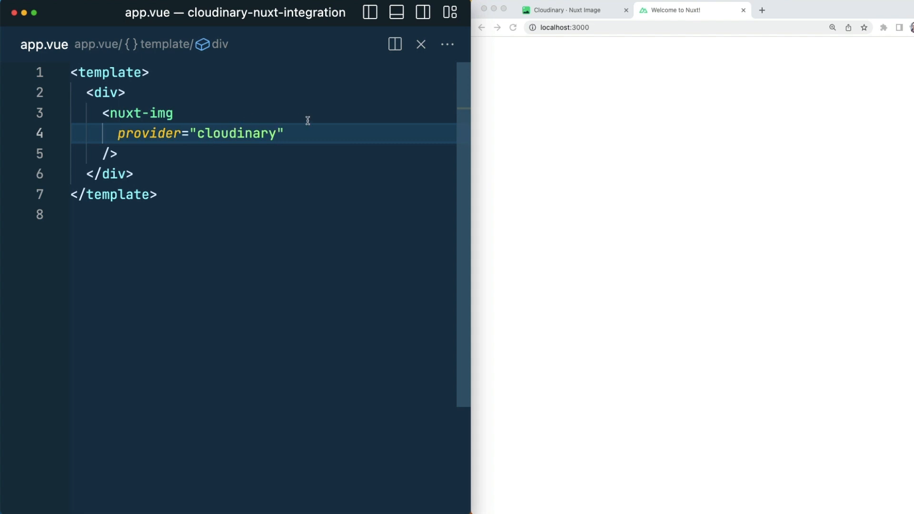
type("src=\"\"")
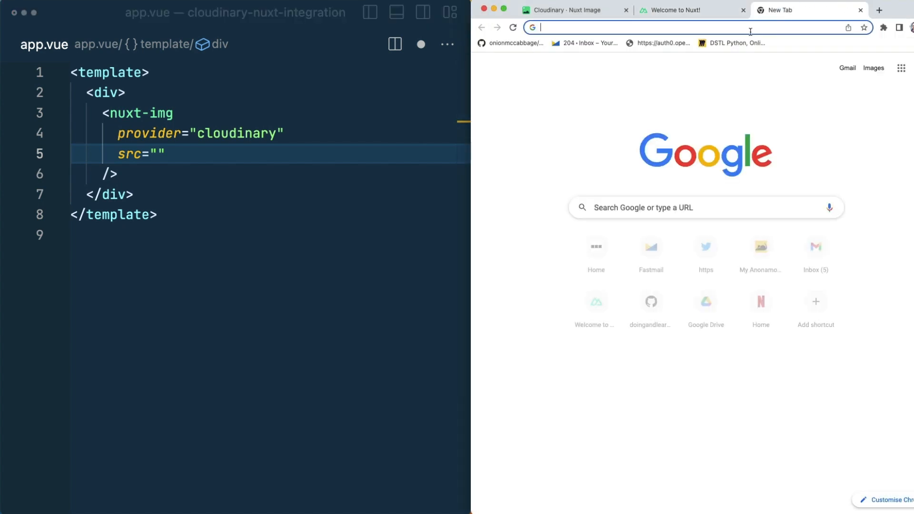
- Go to cloudinary.com's Media Library and copy the puppy photo's URL
type("cloudinary.com/console/c-ee77fc91d15a9c78e9a5db7c9b95f28/media_library/sea...")
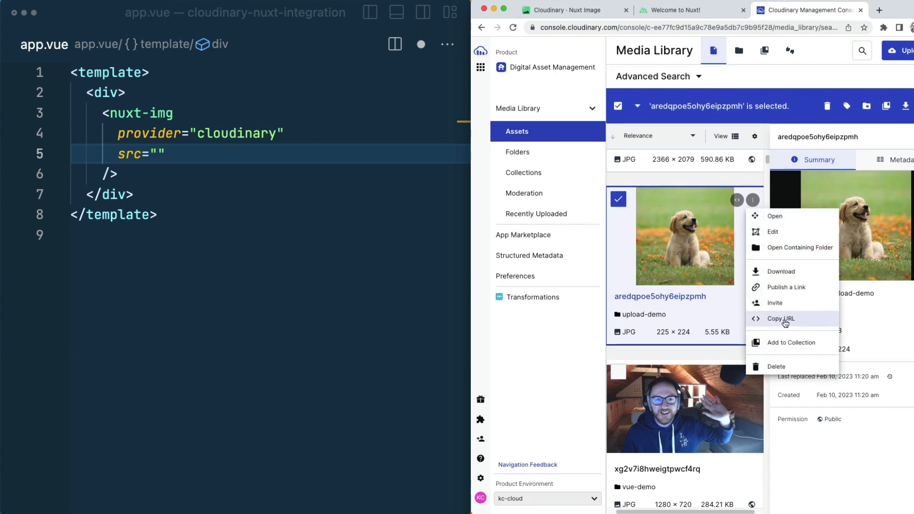
left_click(781, 318)
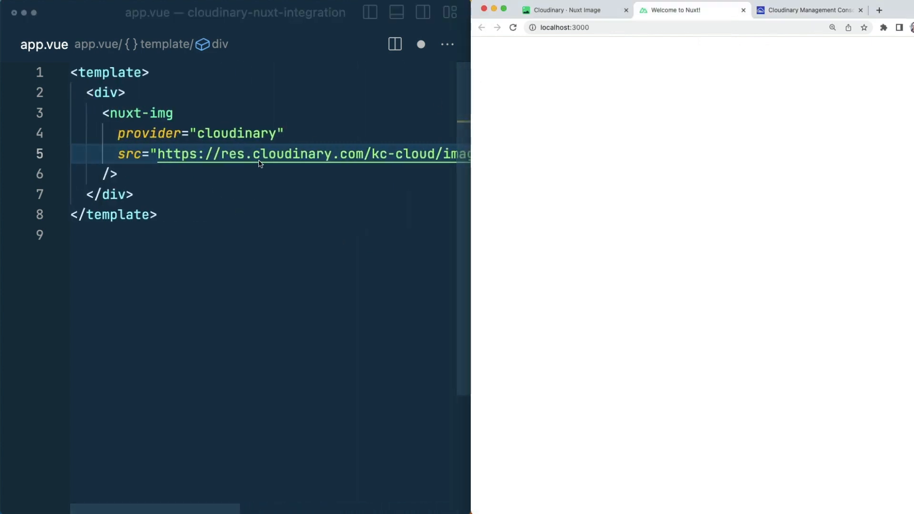
- Trim the src to the relative /upload-demo puppy path and store it in a const imageUrl
scroll("right", 3)
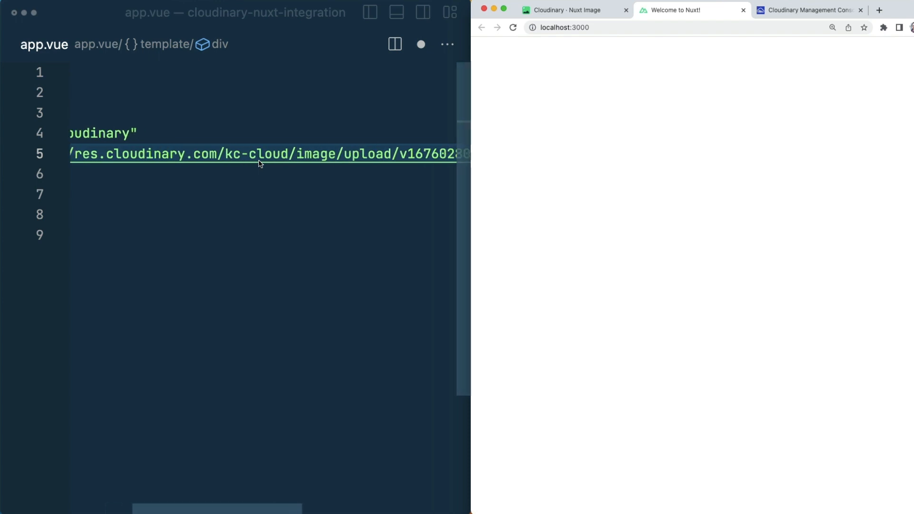
scroll("right", 3)
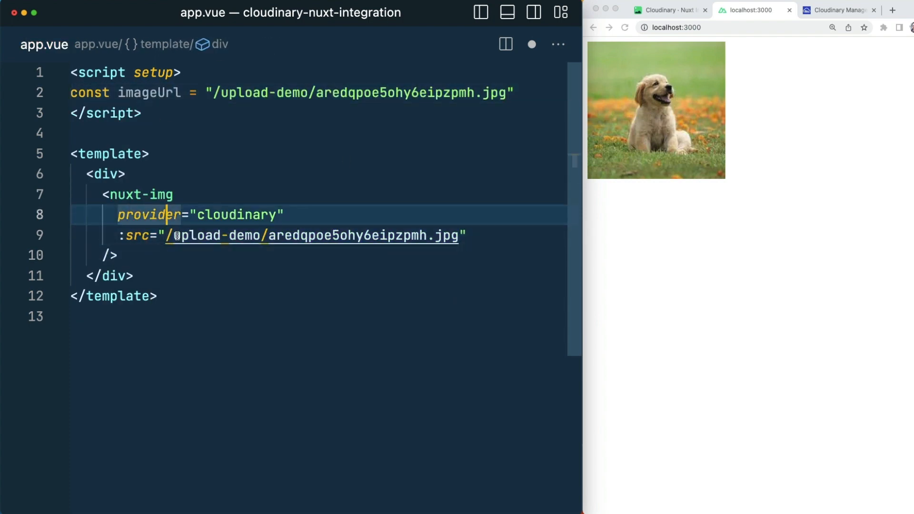
- Bind the image source as :src="imageUrl" and start a new attribute line
type("imageUrl\"")
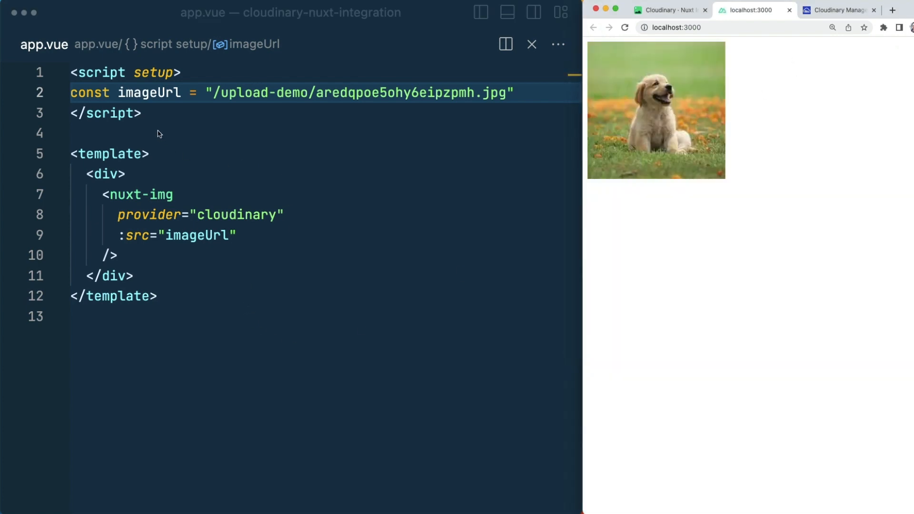
mouse_move(168, 103)
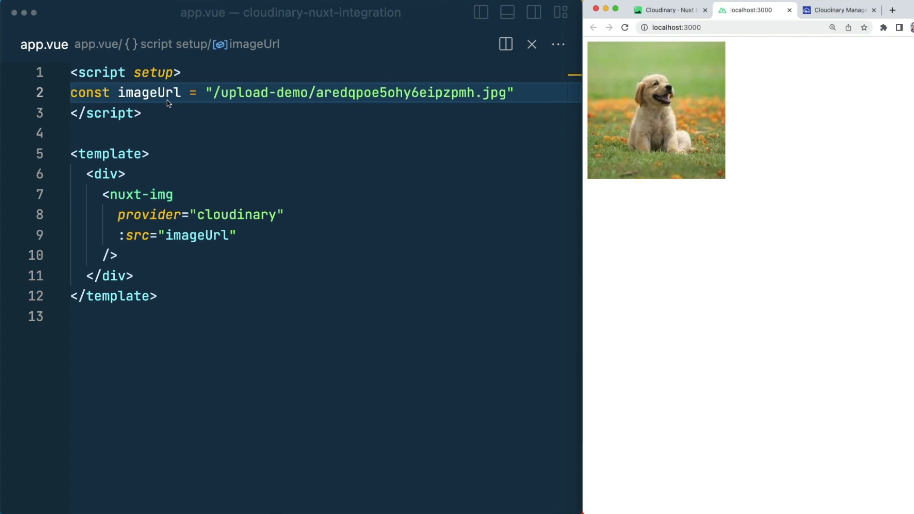
left_click(281, 235)
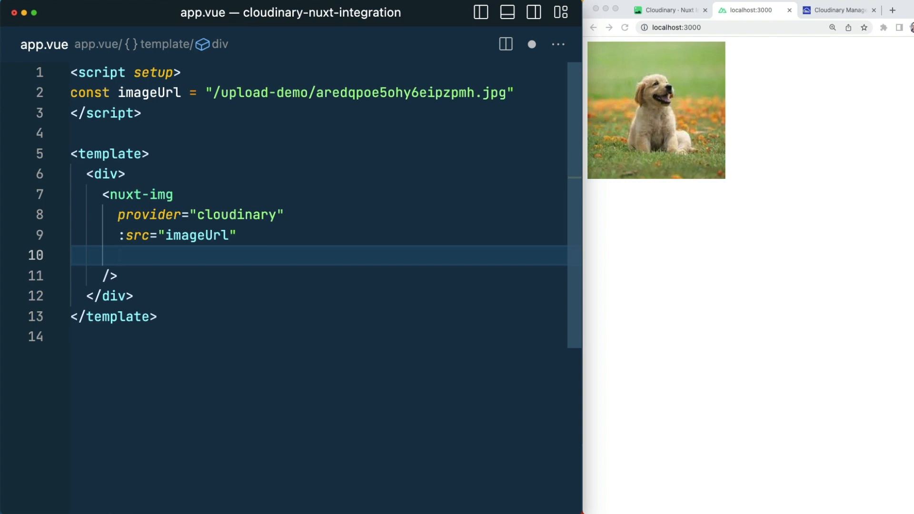
- Add width="100" and :modifiers="{ roundCorner: 'max', effect: 'grayscale' }" to nuxt-img
type("width=\"\"")
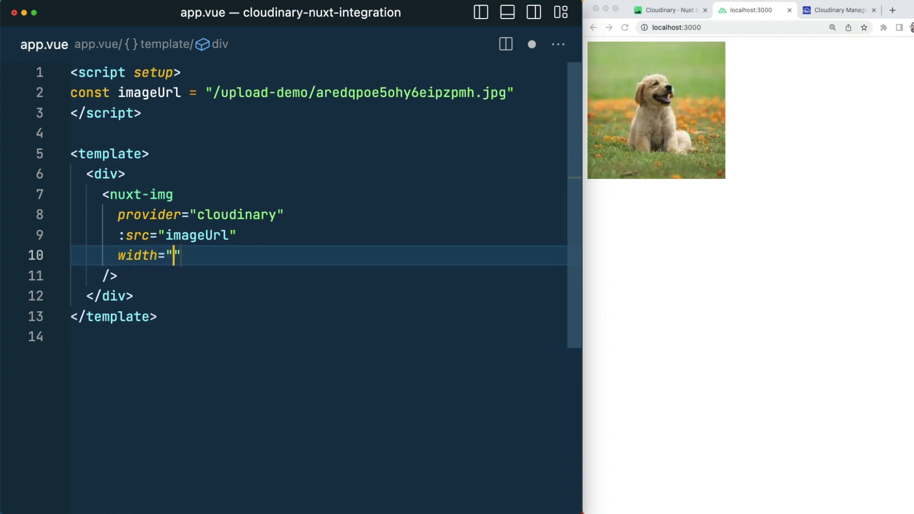
type("1000")
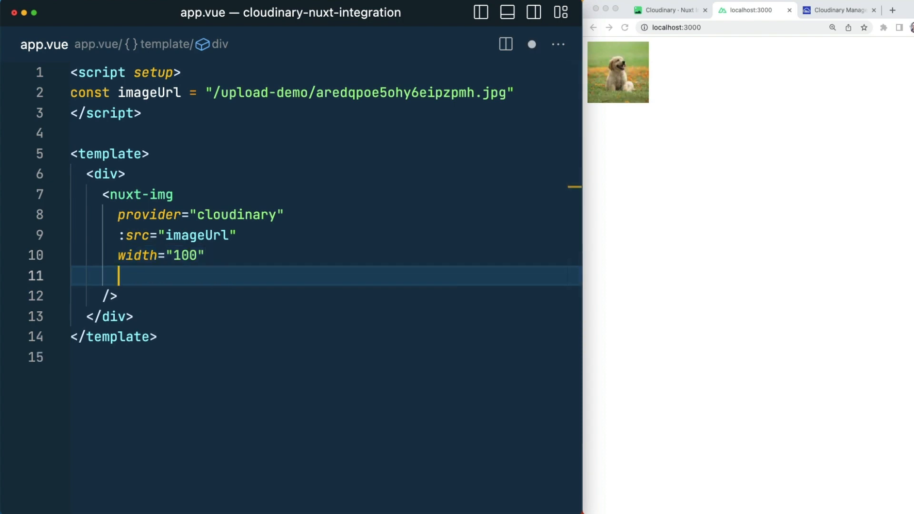
type(":modifiers=\"\"")
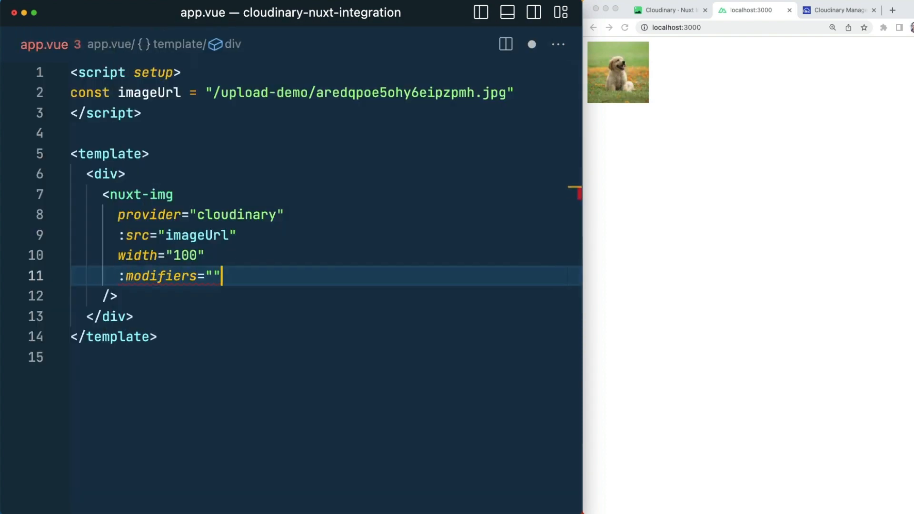
type("{ roundCorner: 'max' }")
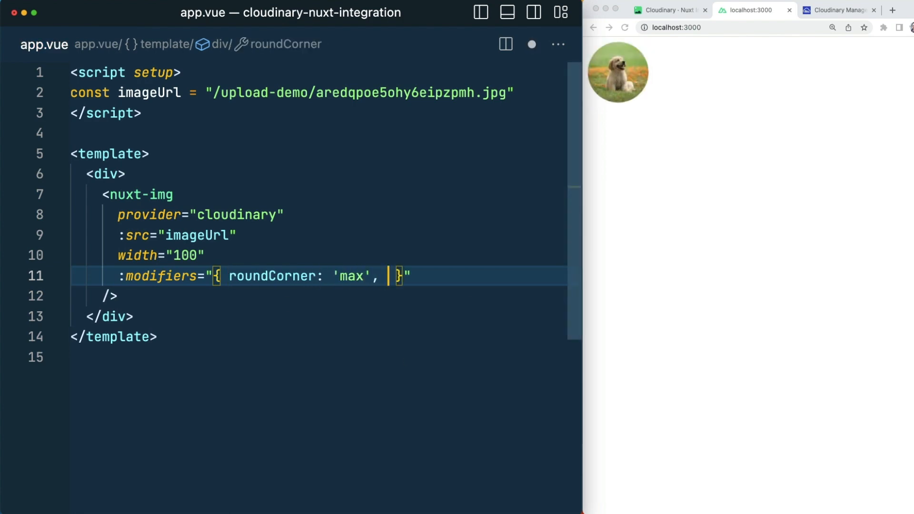
type("effect: 'gra")
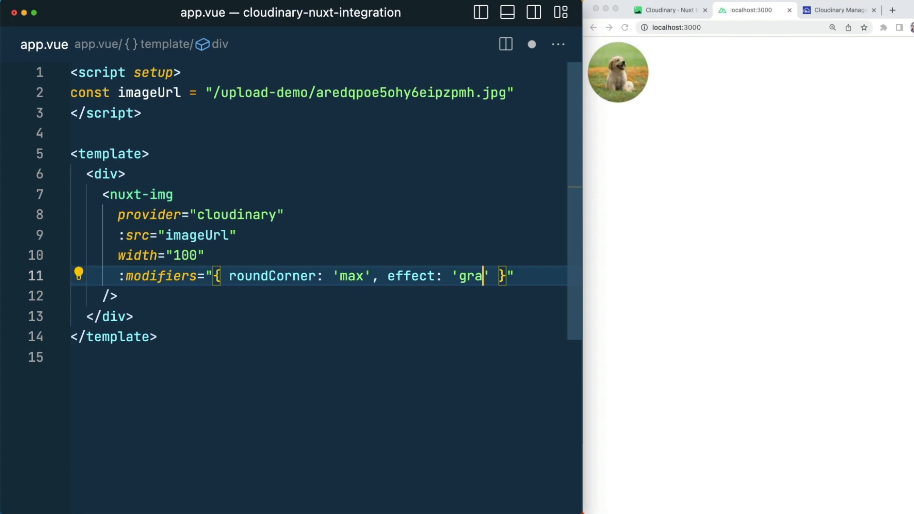
type("yscale")
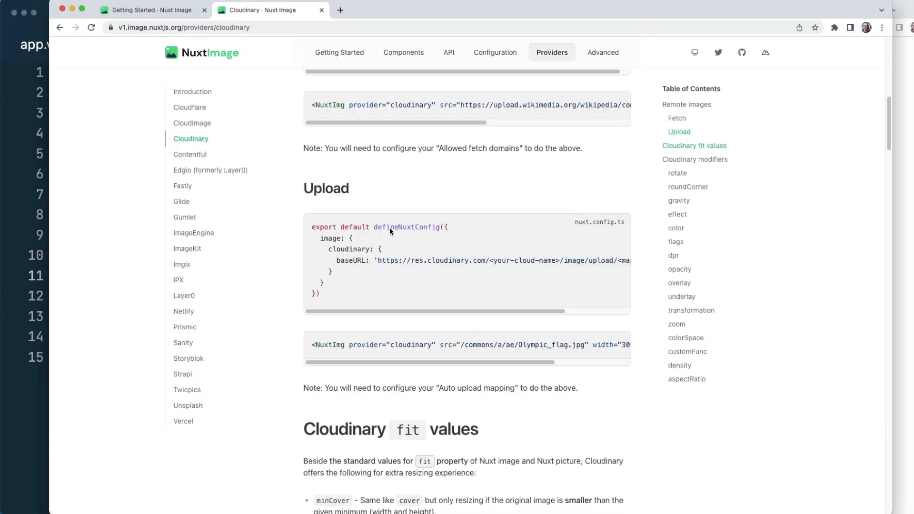
scroll("down", 3)
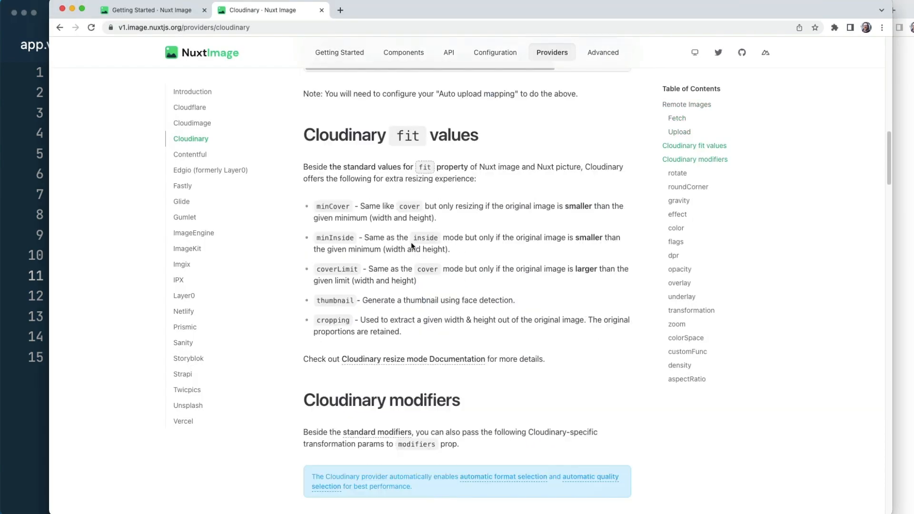
scroll("down", 3)
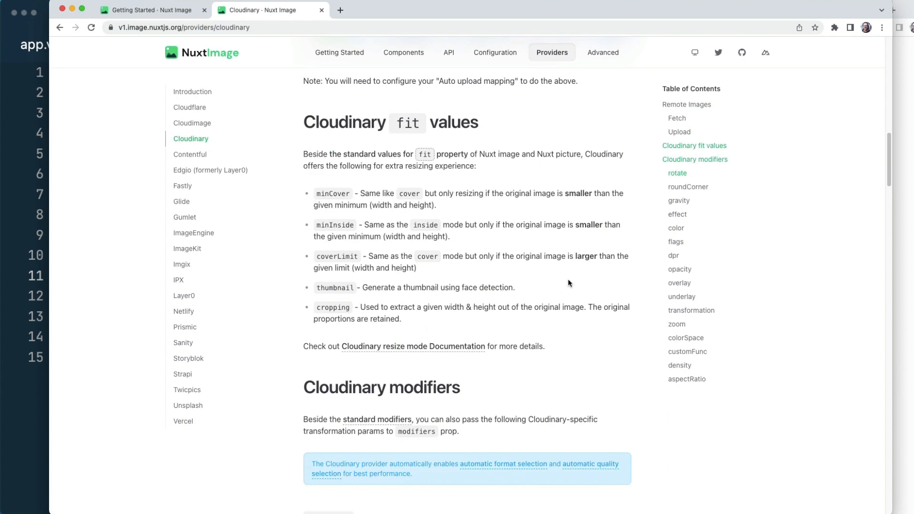
scroll("down", 3)
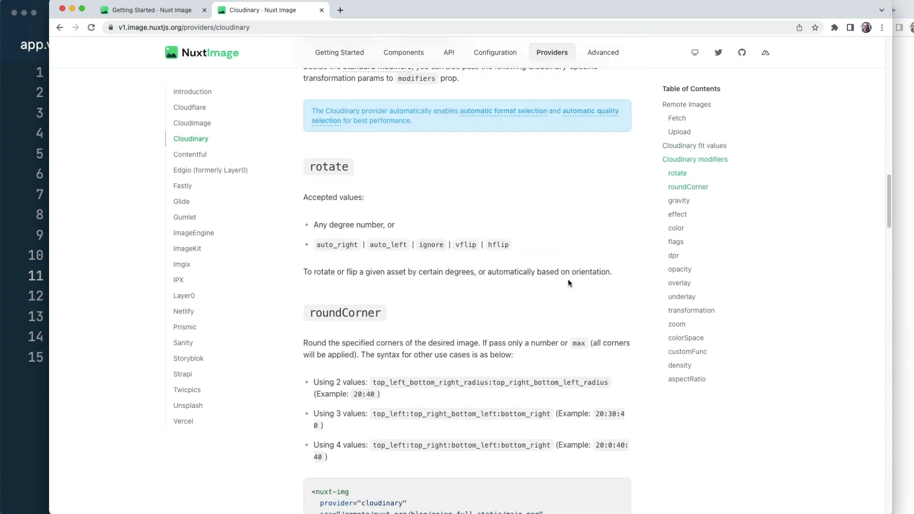
scroll("down", 3)
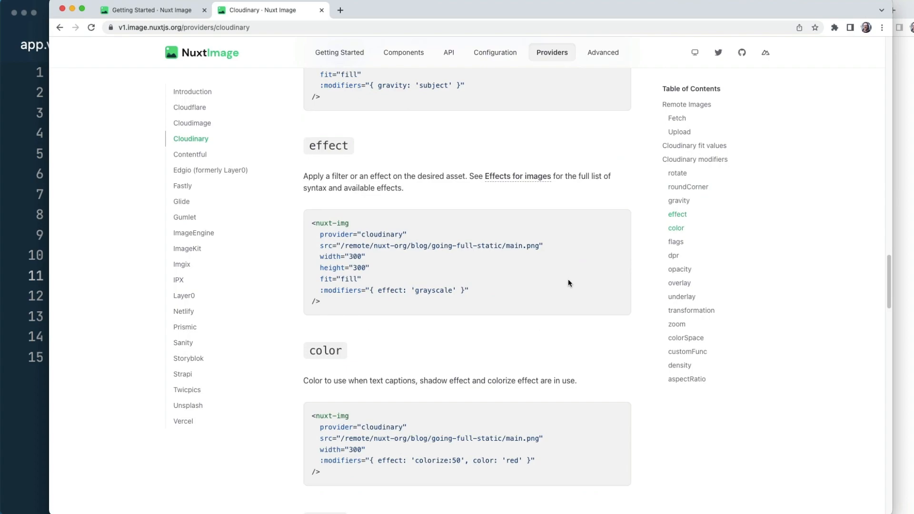
scroll("down", 3)
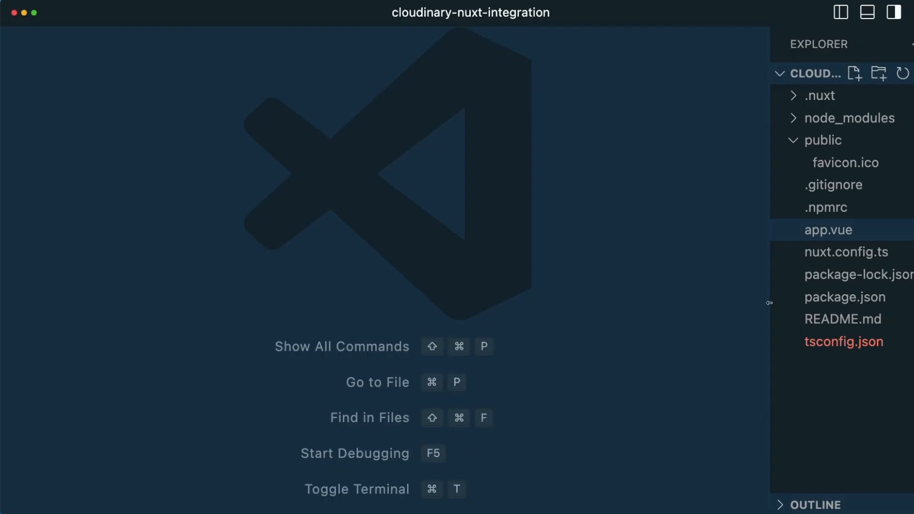
- Review package.json, then highlight the image configuration block with the kc-cloud baseURL in nuxt.config.ts
left_click(846, 297)
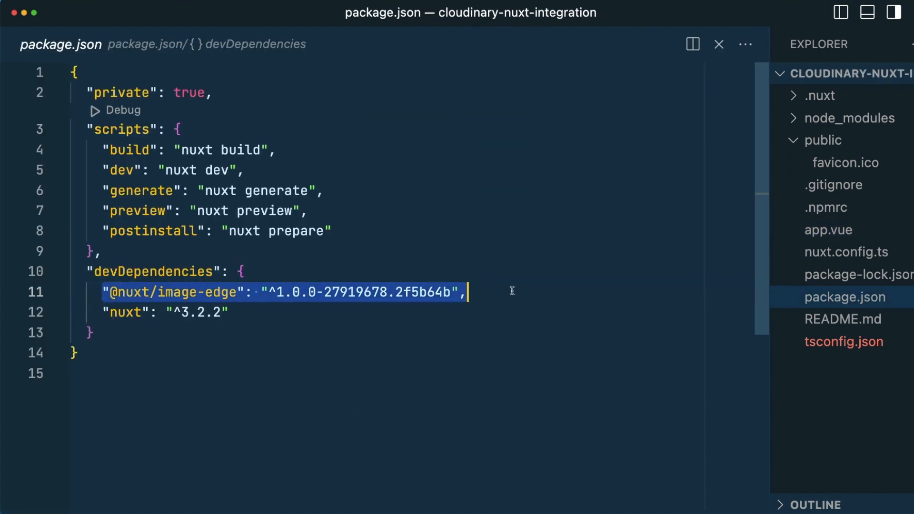
left_click(846, 251)
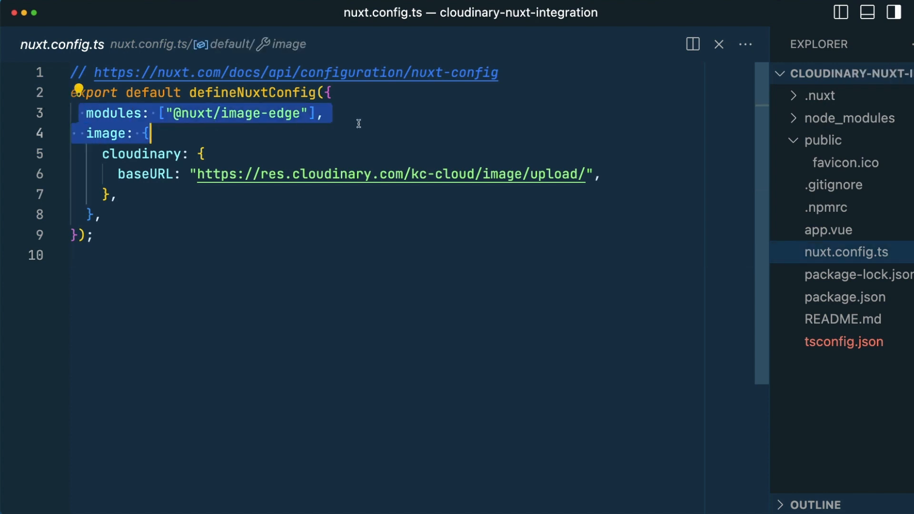
left_click(325, 114)
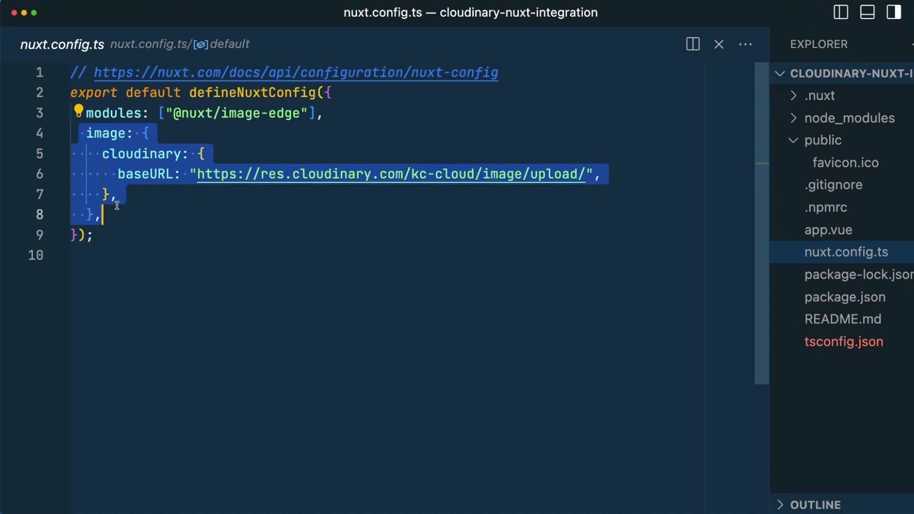
mouse_move(378, 193)
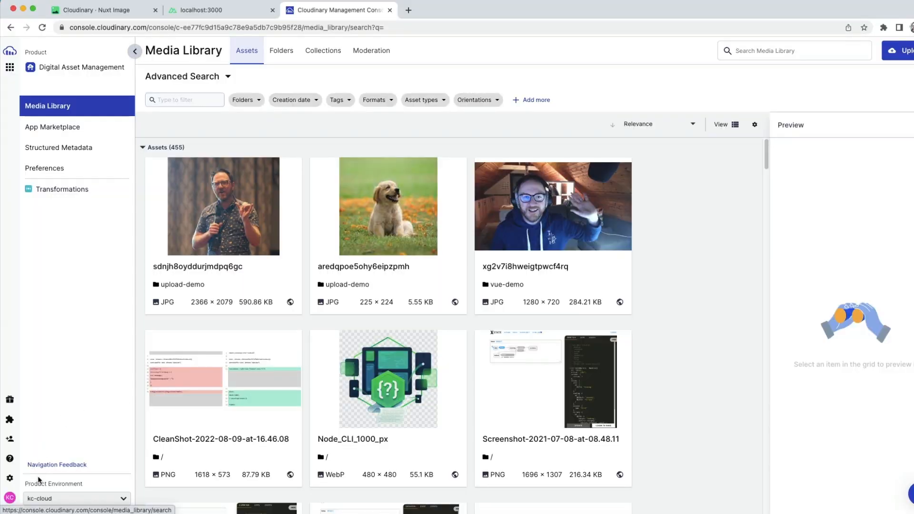
mouse_move(76, 498)
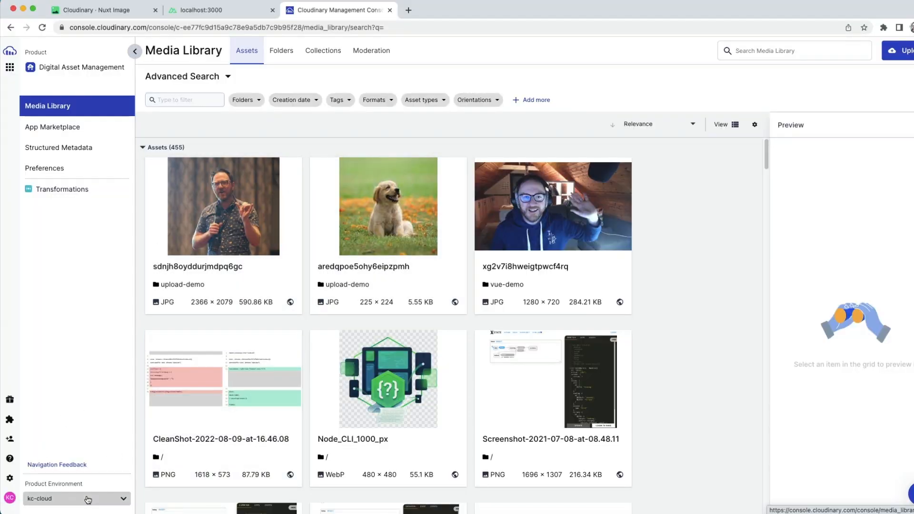
left_click(76, 498)
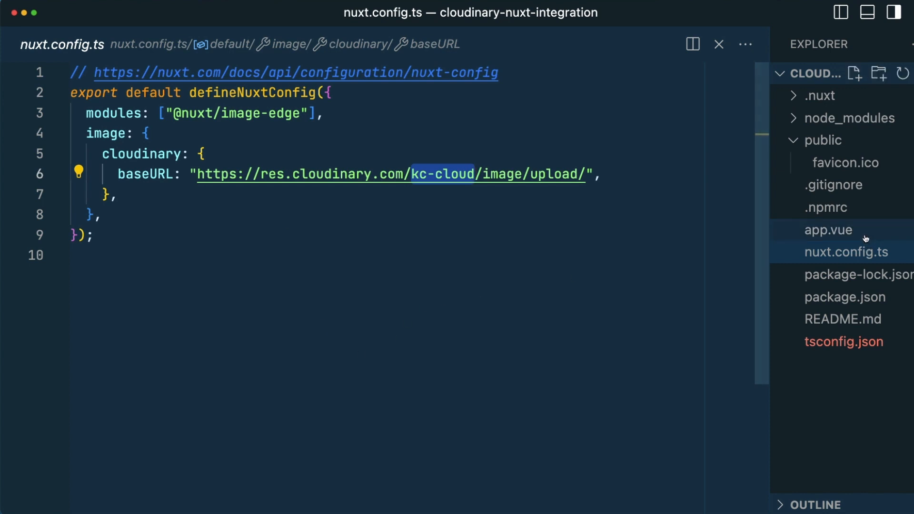
- Review app.vue's nuxt-img with cloudinary provider and bound imageUrl source
left_click(827, 229)
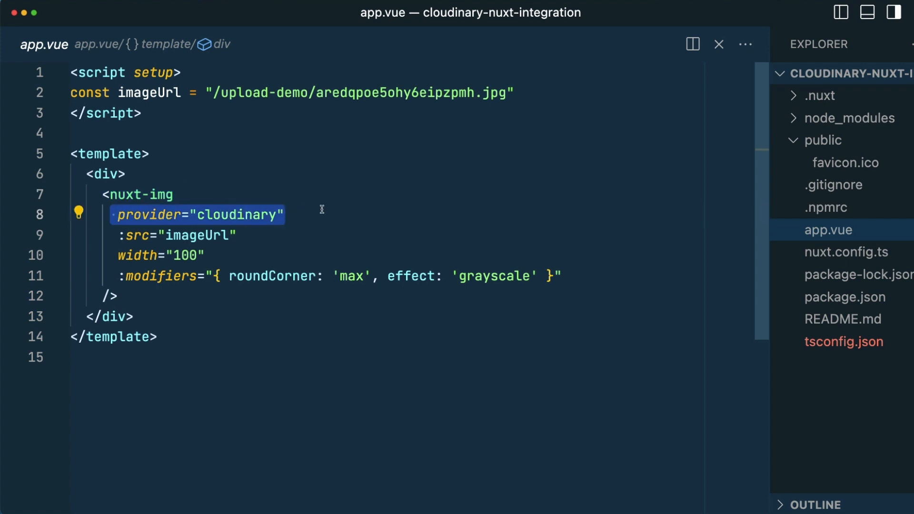
left_click(175, 235)
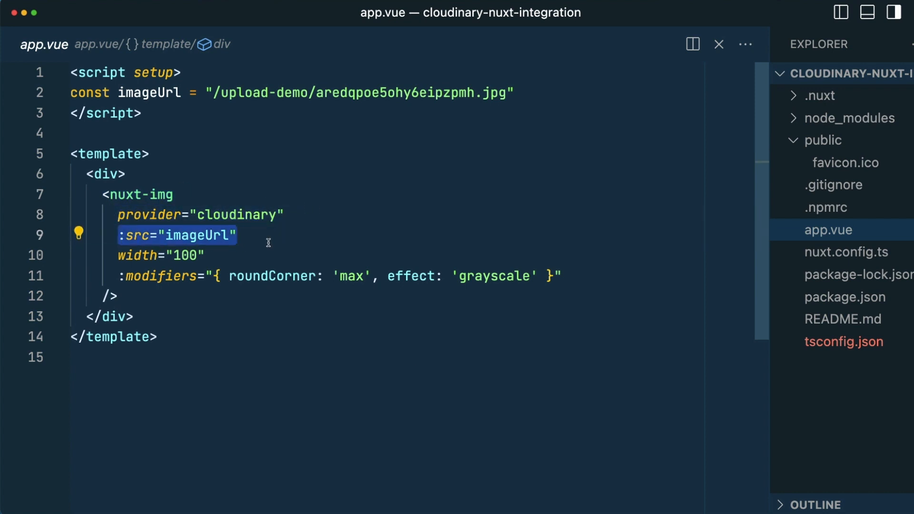